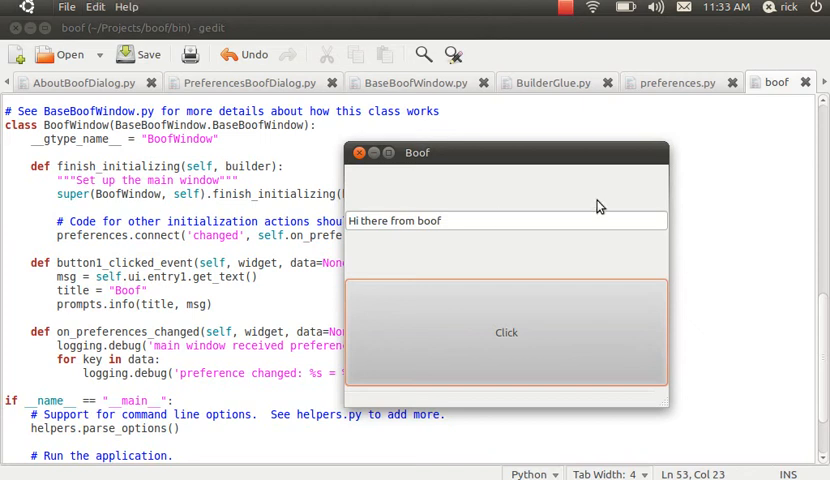
mouse_move(598, 192)
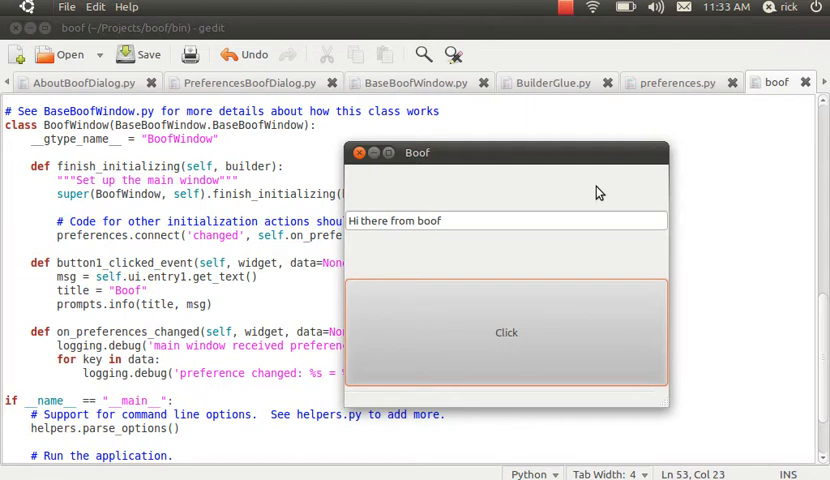
mouse_move(564, 161)
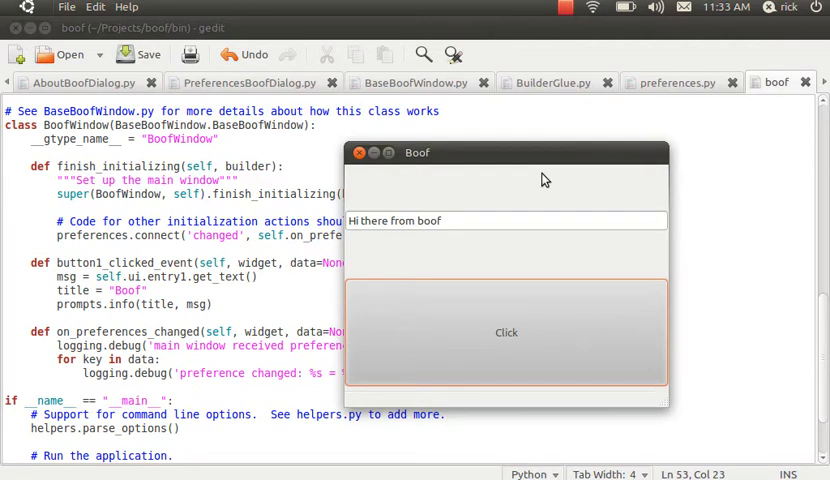
mouse_move(546, 203)
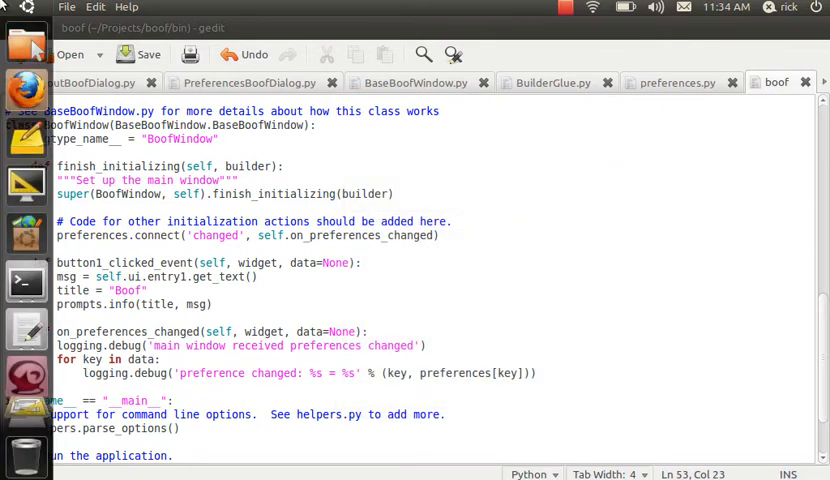
mouse_move(25, 235)
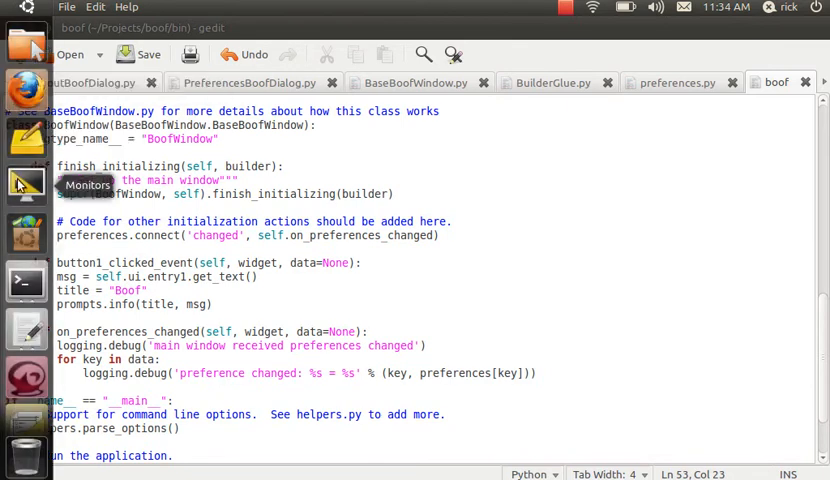
Relaunch the Glade designer by running 'quickly design &' in Terminal
left_click(25, 185)
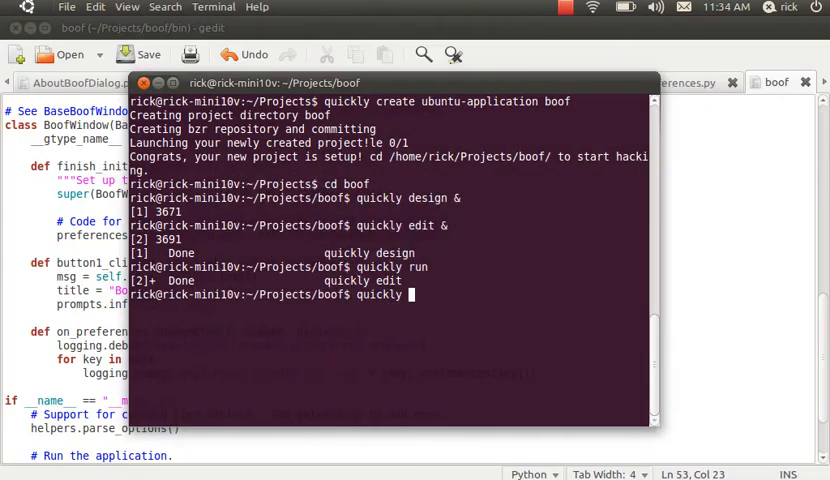
type("design &")
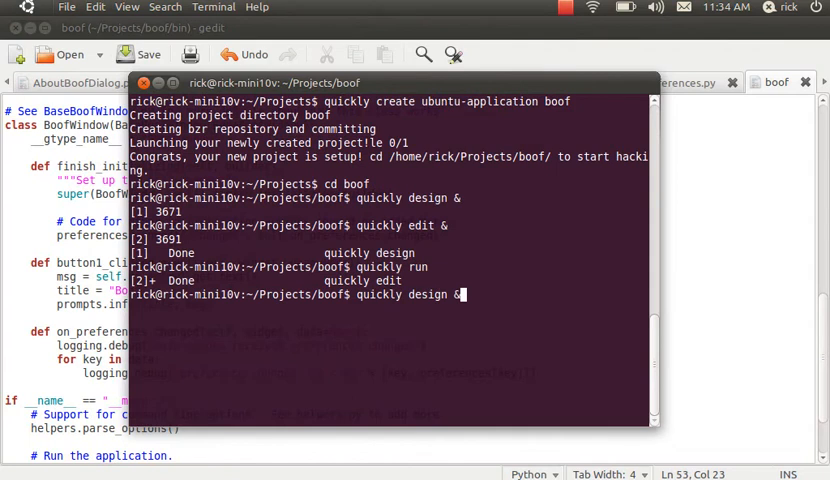
key("Return")
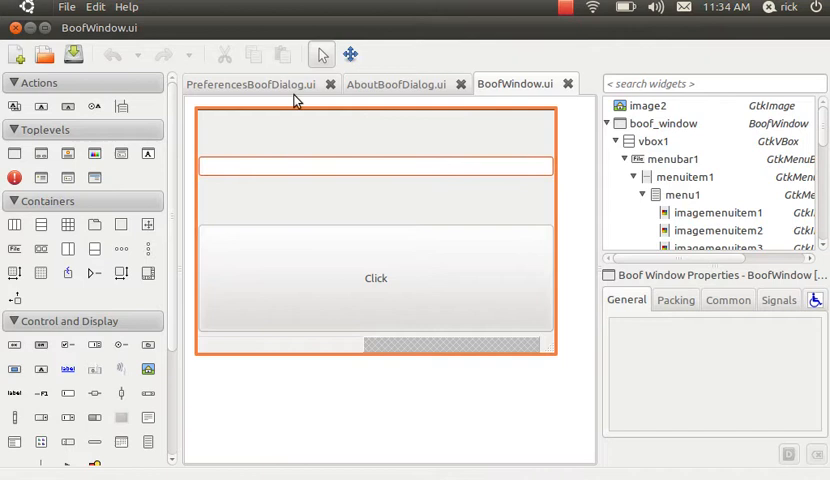
Switch Glade to the PreferencesBoofDialog.ui design
left_click(250, 84)
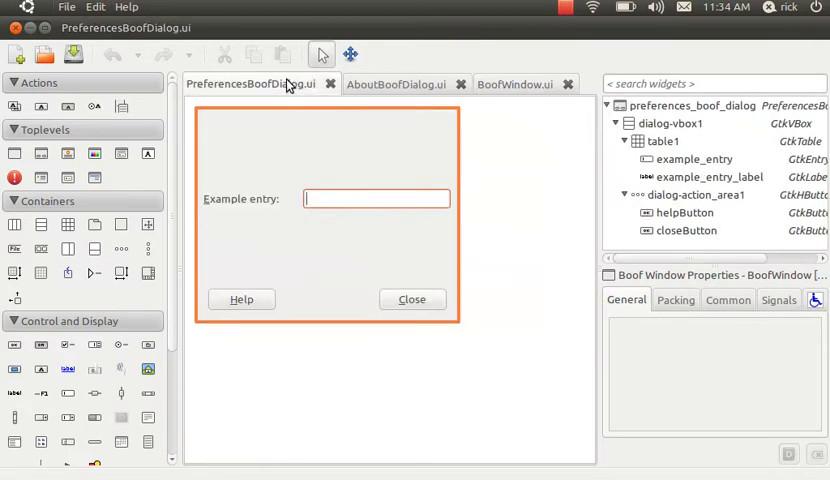
mouse_move(351, 173)
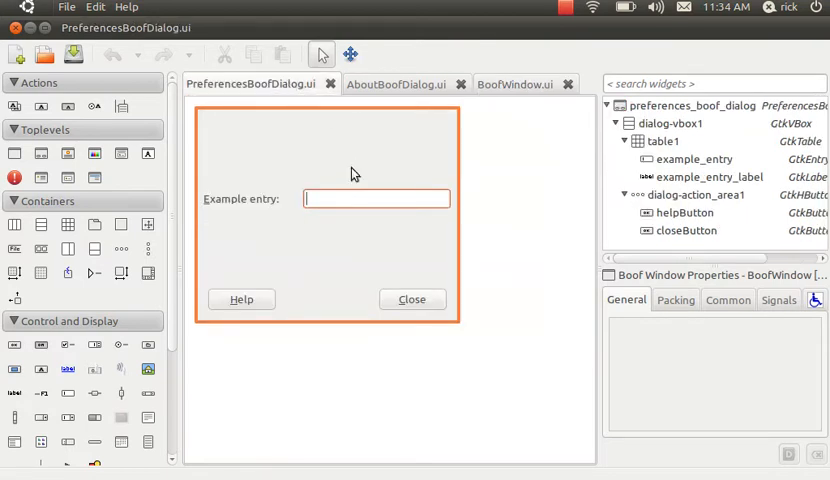
mouse_move(257, 214)
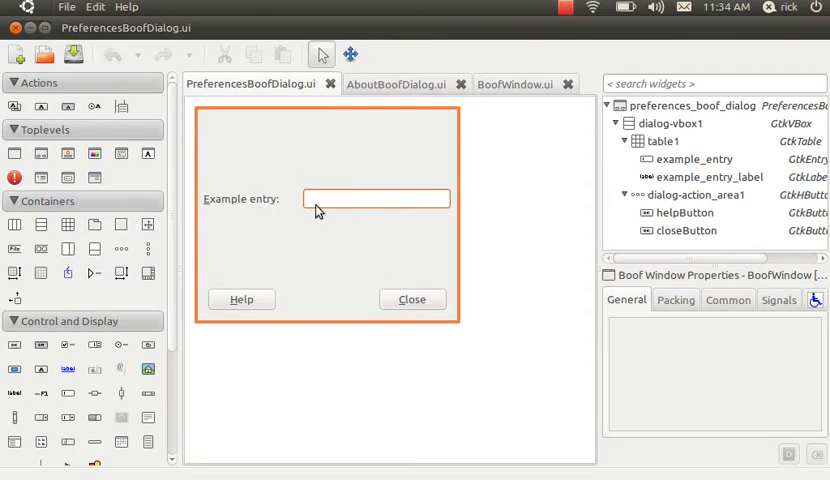
mouse_move(332, 229)
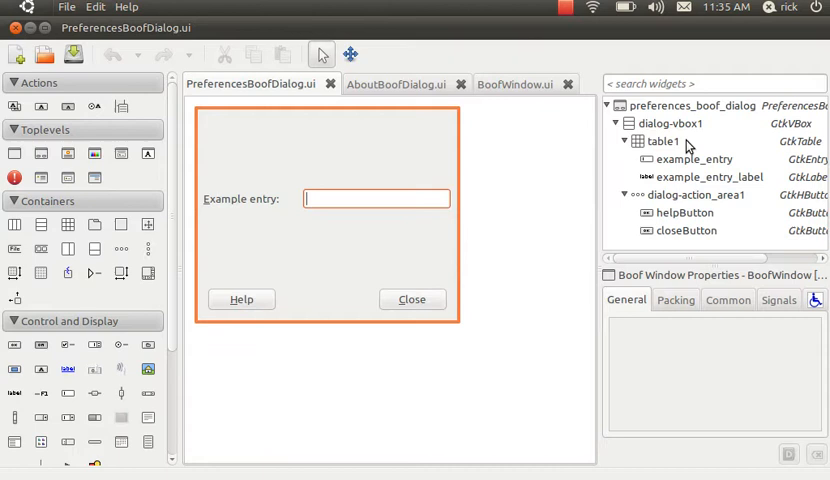
Set table1 in the preferences dialog to 2 rows
left_click(662, 141)
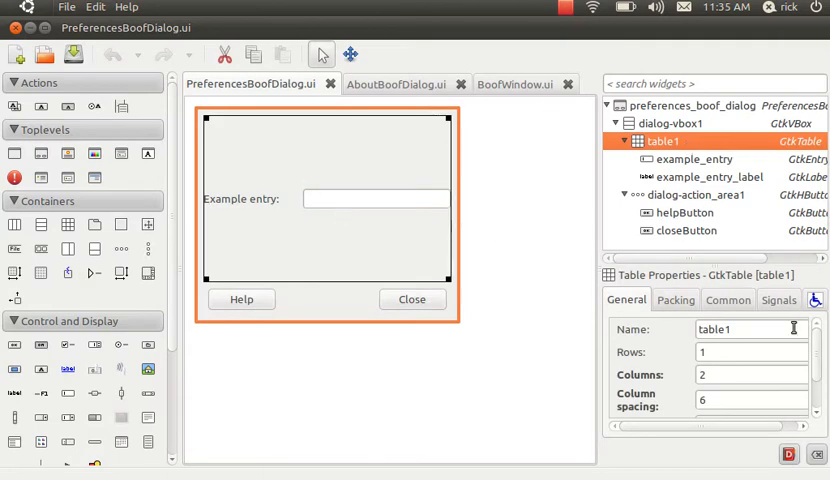
left_click(751, 351)
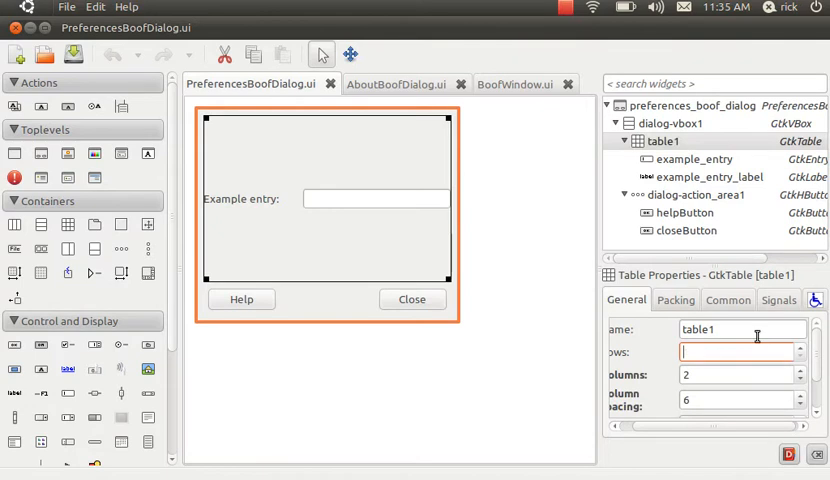
type("2")
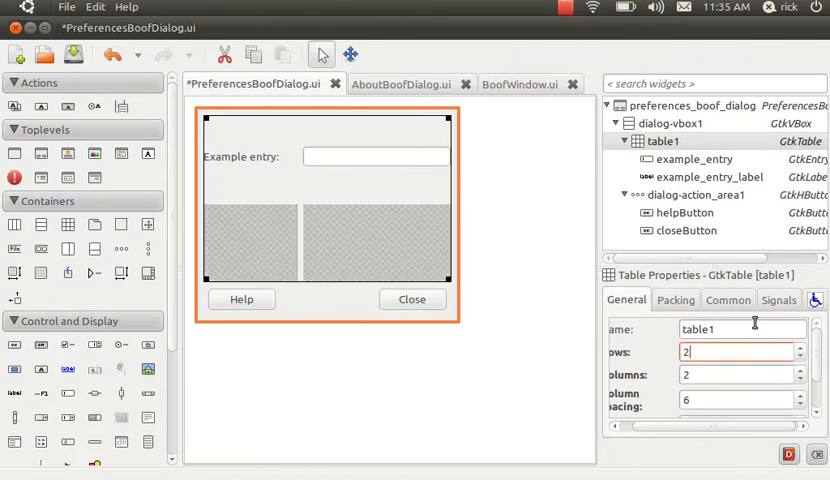
mouse_move(613, 258)
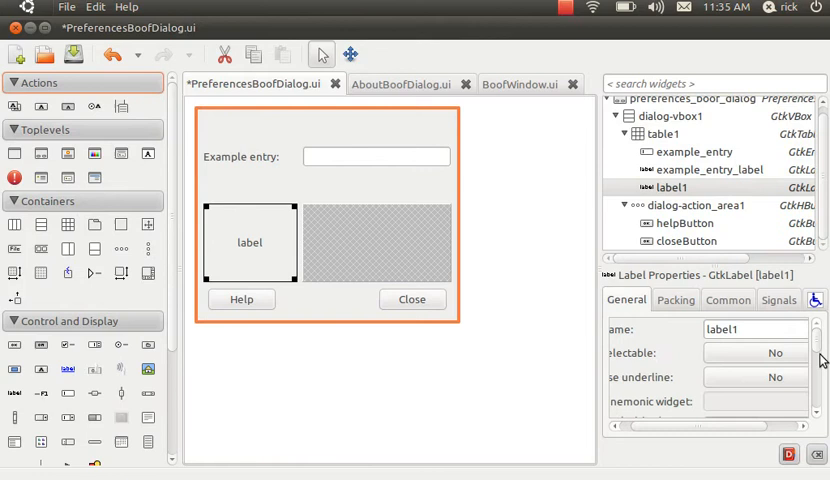
Add a label in the new row's left cell reading 'Default text:'
scroll("down", 3)
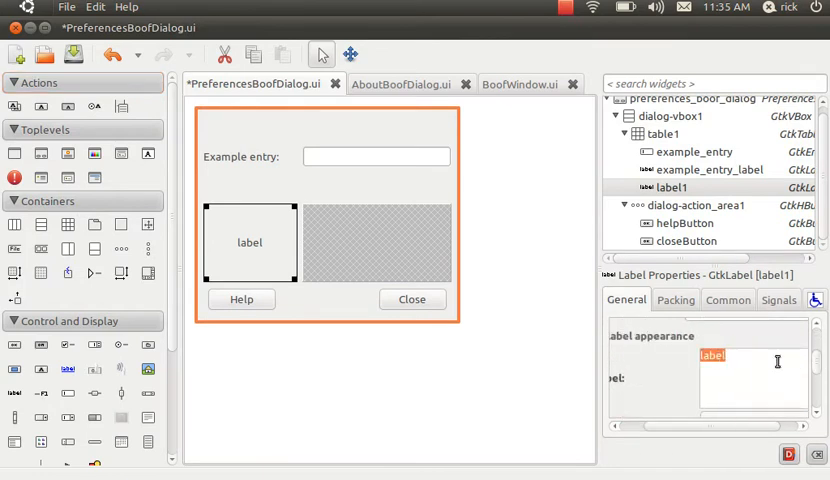
type("Default text:")
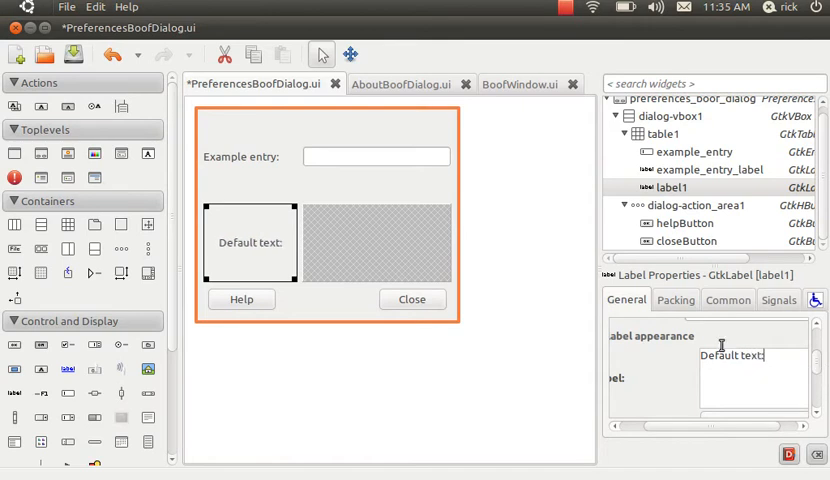
mouse_move(335, 249)
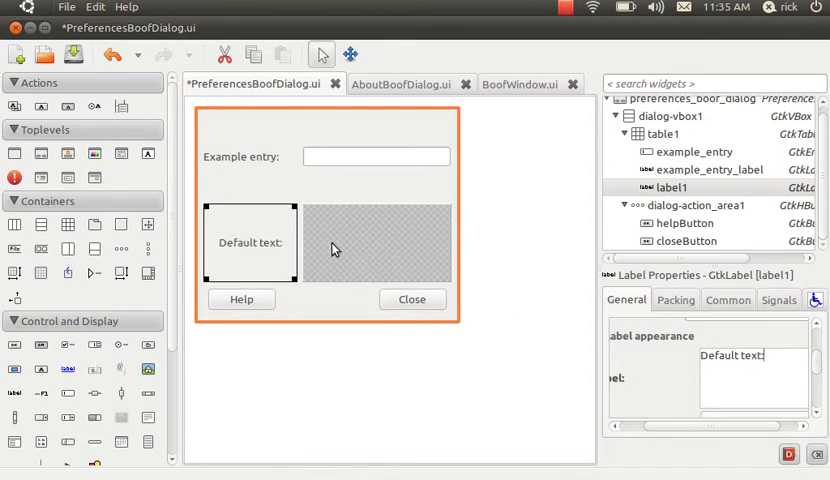
mouse_move(148, 226)
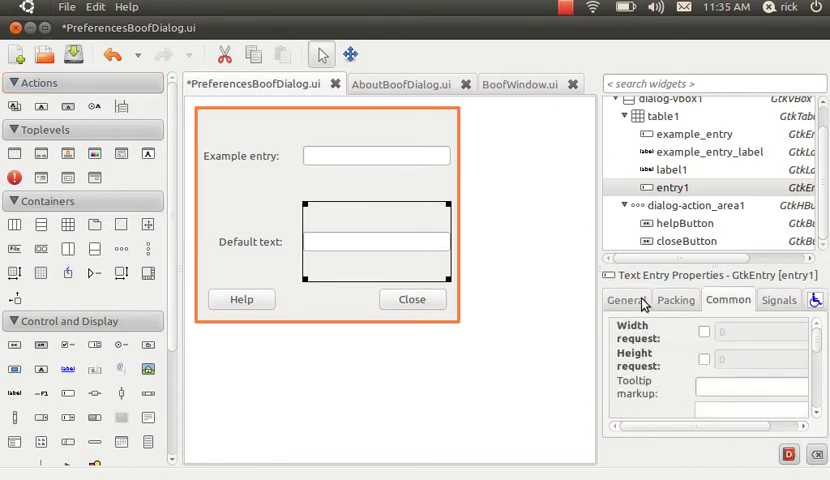
Name the right-cell text entry default_text, save the design, and return to gedit
left_click(626, 300)
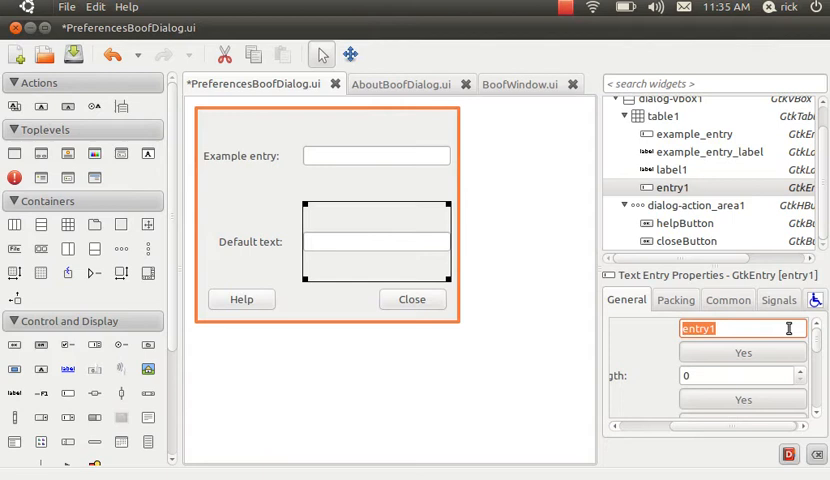
type("default_text")
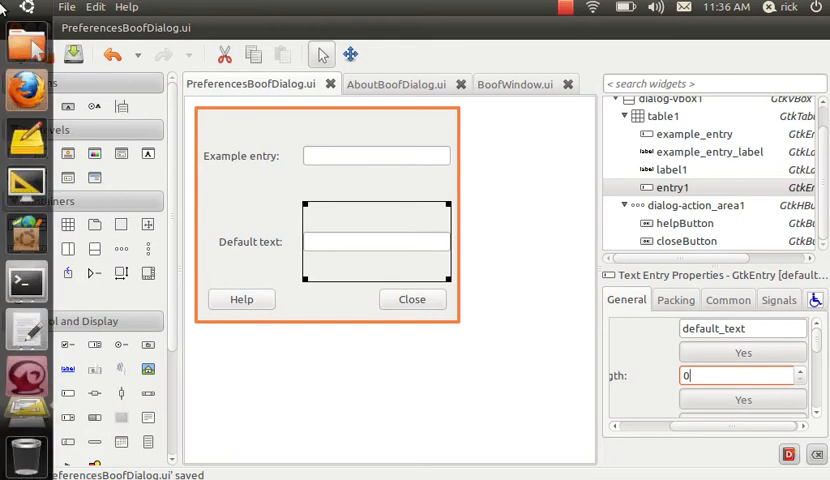
left_click(25, 330)
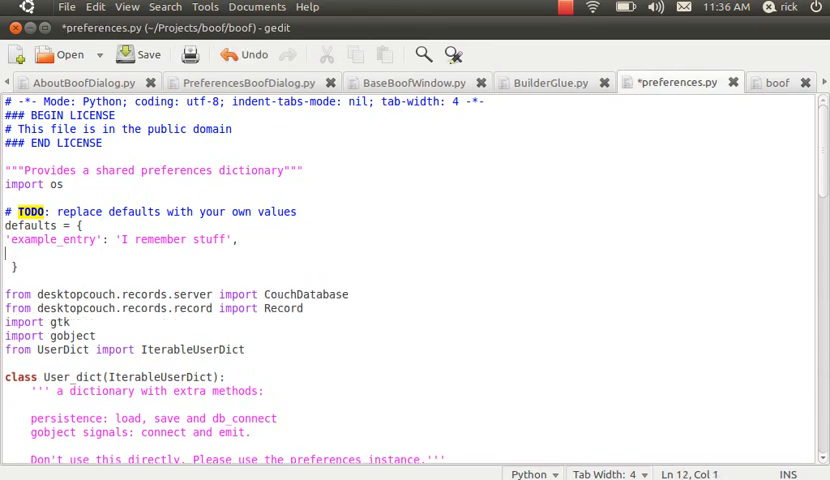
Add 'default_text': 'Boof' to the defaults dictionary in preferences.py and save
type("'default_t")
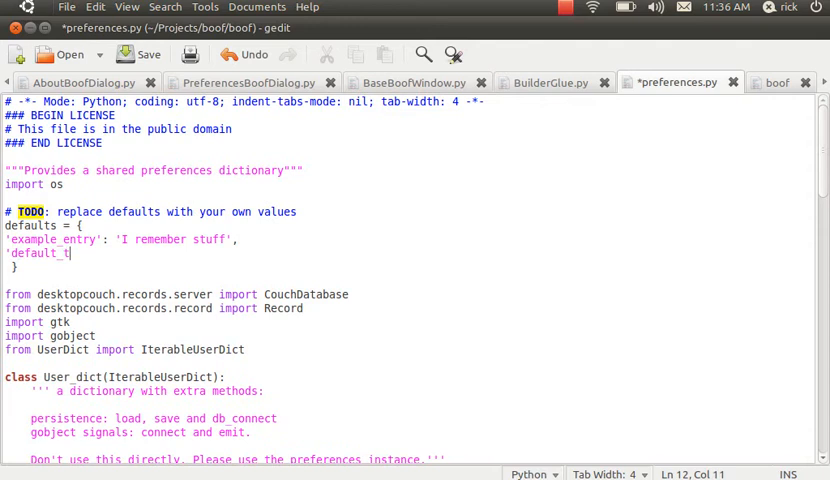
type("ext")
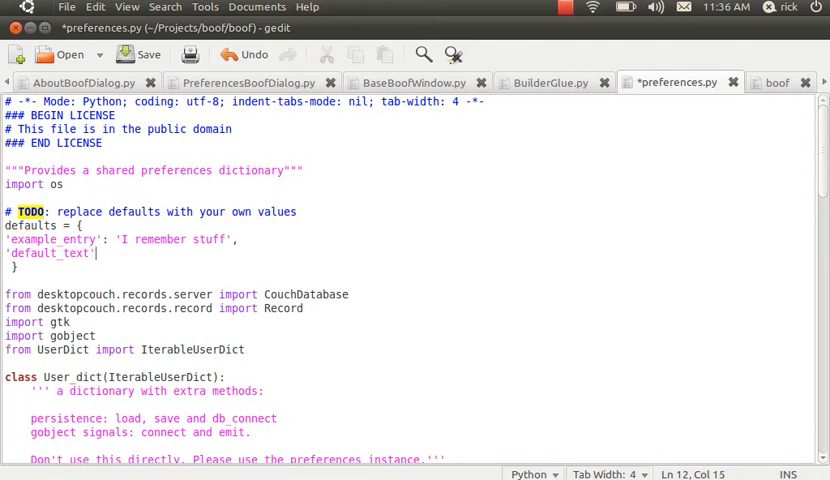
type(": '")
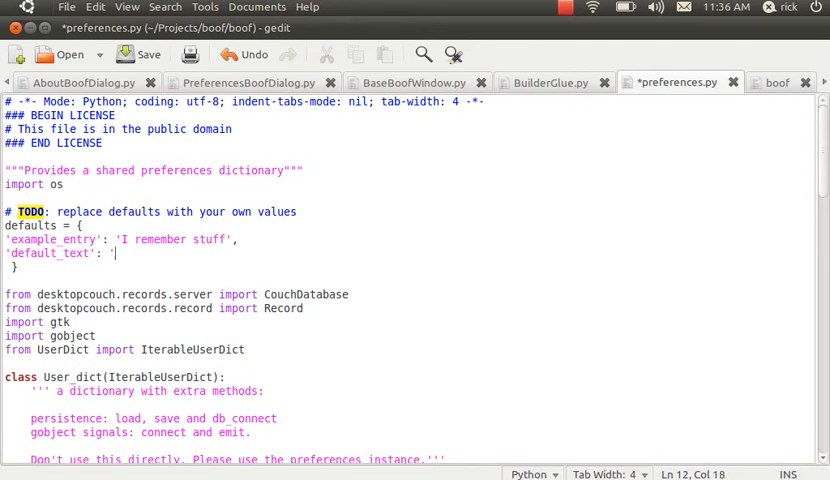
type("B")
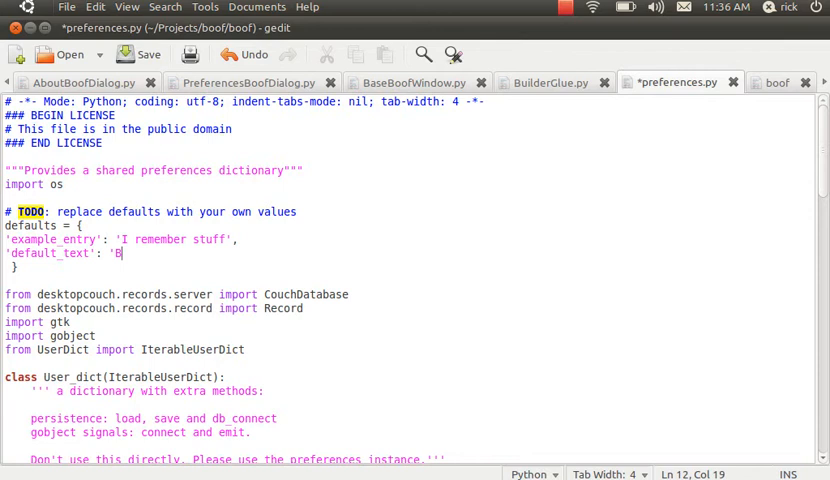
type("oof'")
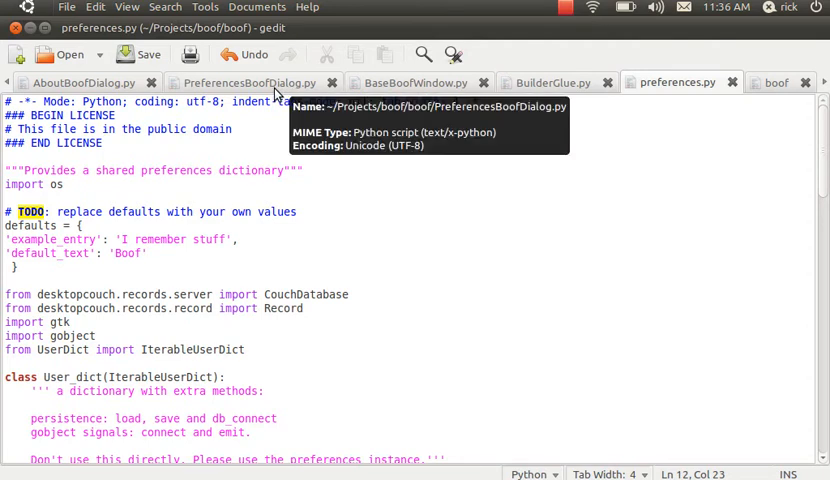
Map 'default_text' to ['get_text', 'set_text', 'changed'] in PreferencesBoofDialog.py's widget_methods and save
left_click(250, 82)
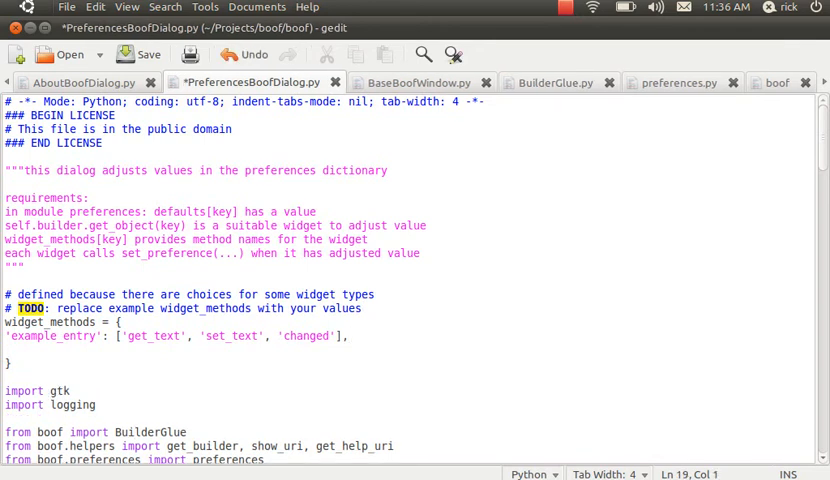
type("'default'")
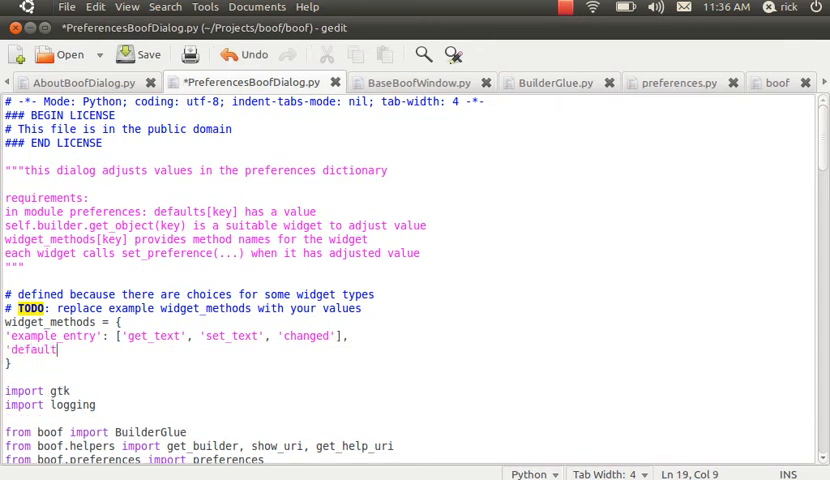
type("_te")
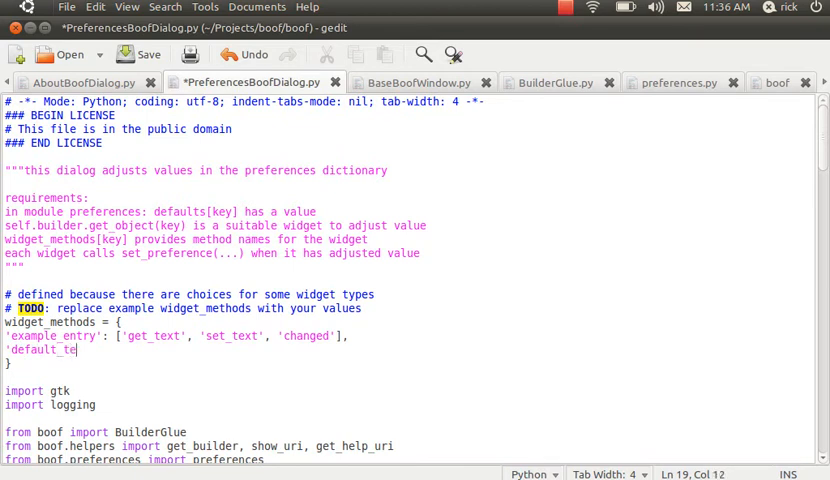
type("xt':")
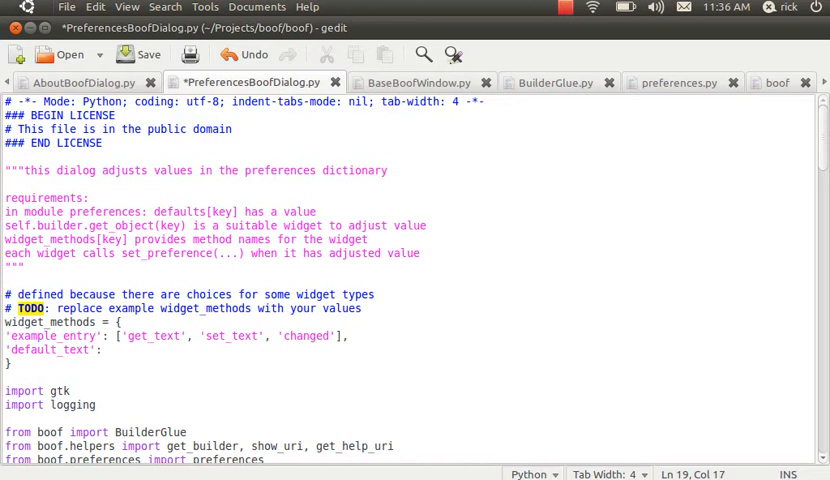
type("[")
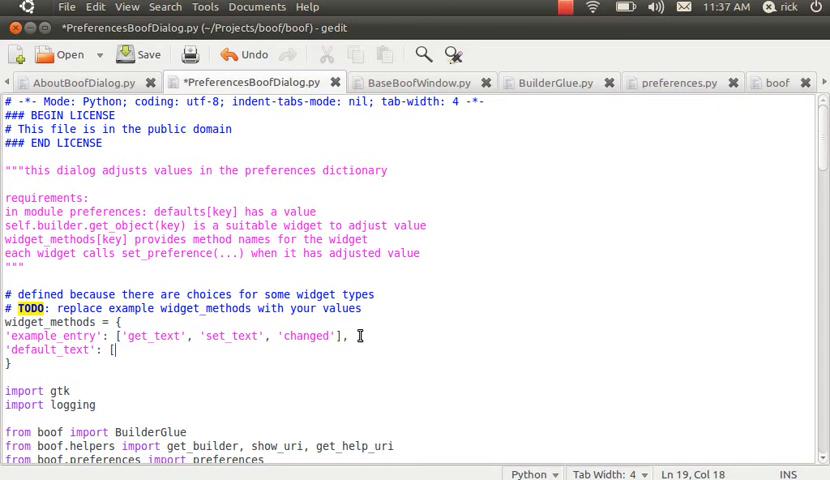
type("'")
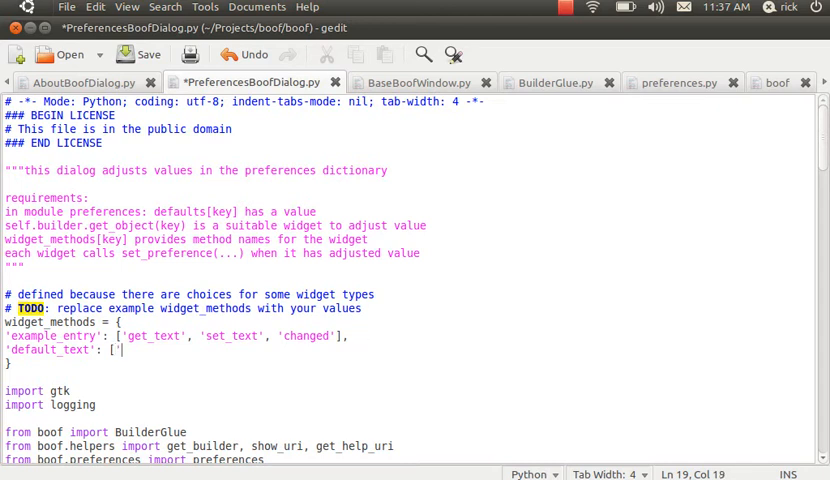
type("get_text',")
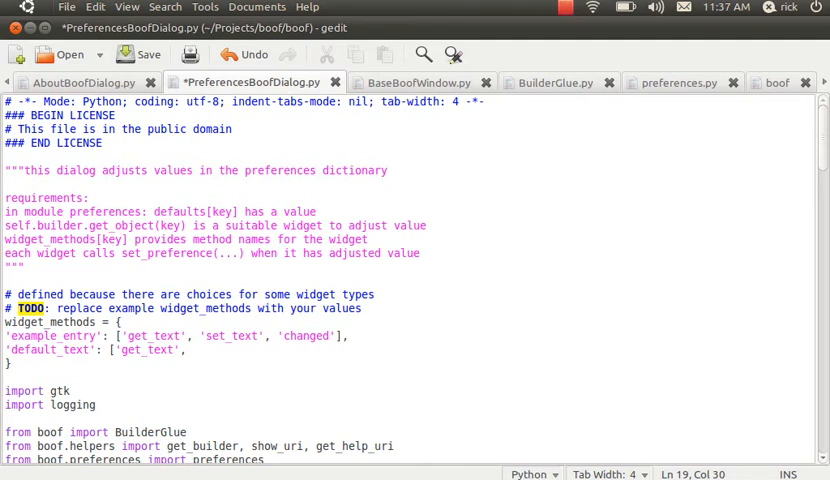
type("'set_text', 'chan")
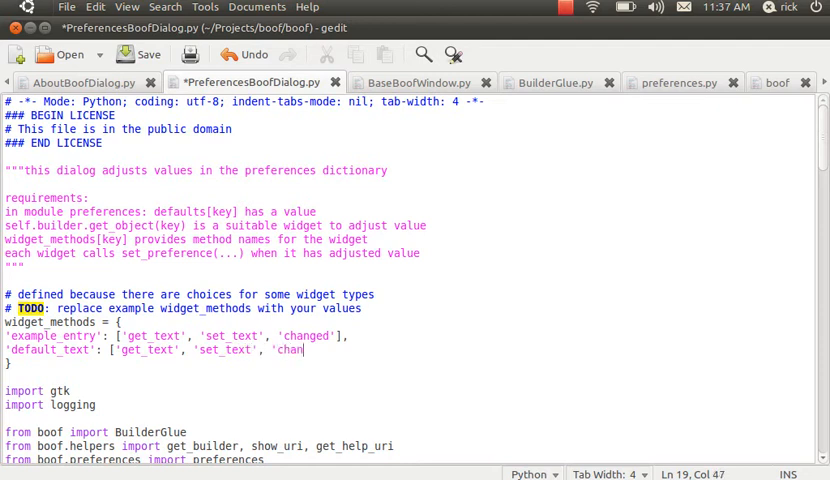
type("ged")
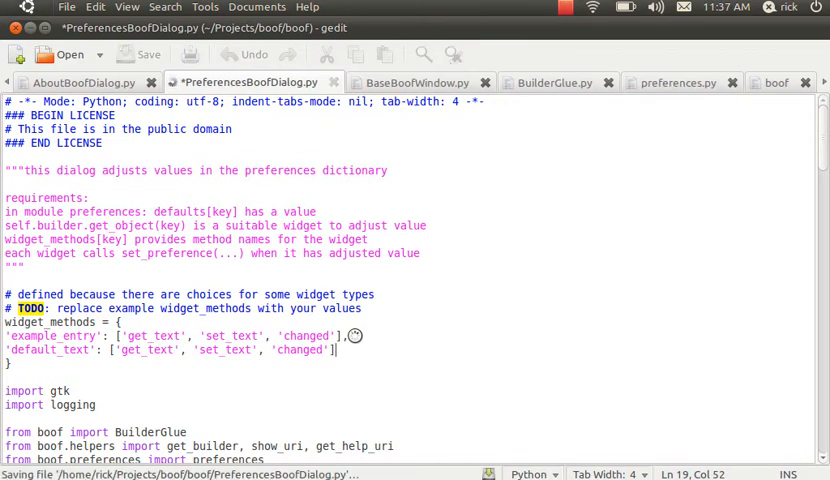
left_click(150, 54)
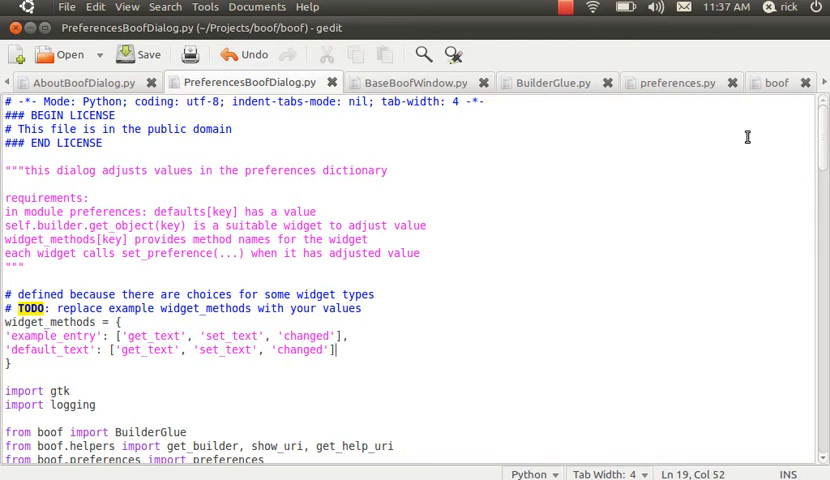
mouse_move(779, 97)
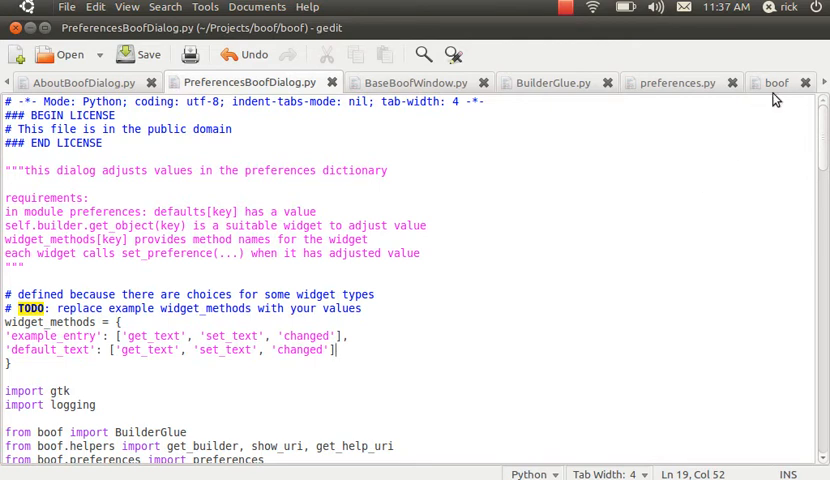
Make boof's finish_initializing call self.ui.entry1.set_text(preferences['default_text']) and save
left_click(771, 83)
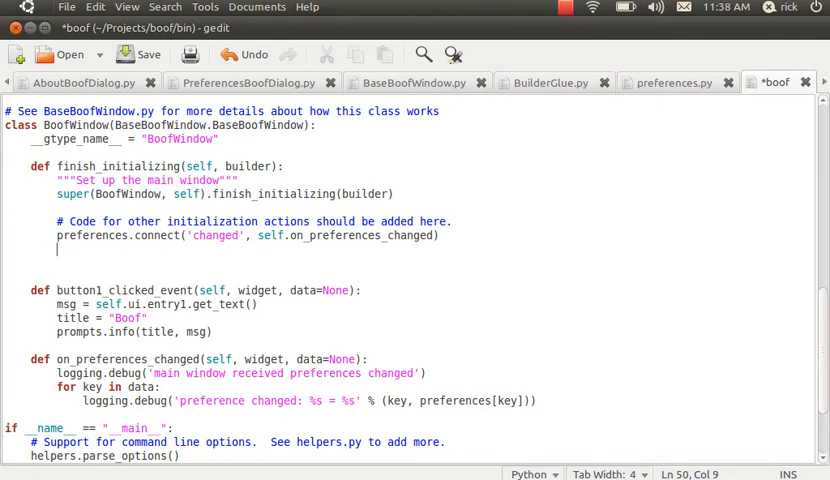
type("preferences['")
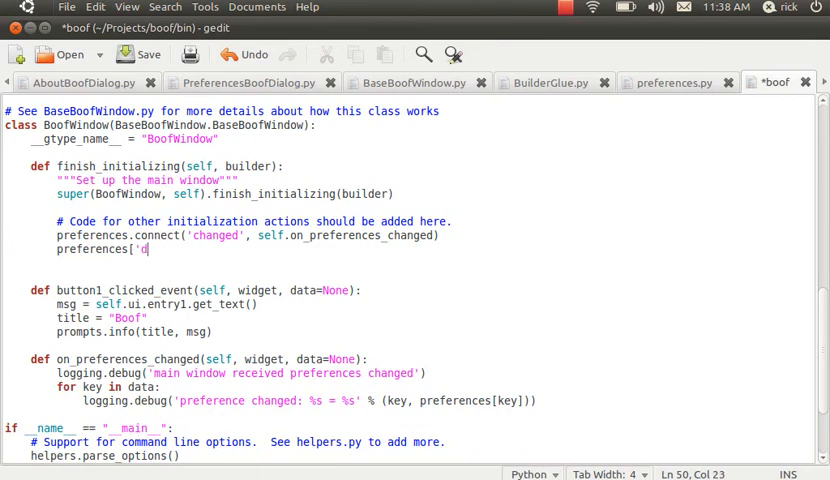
type("default_te")
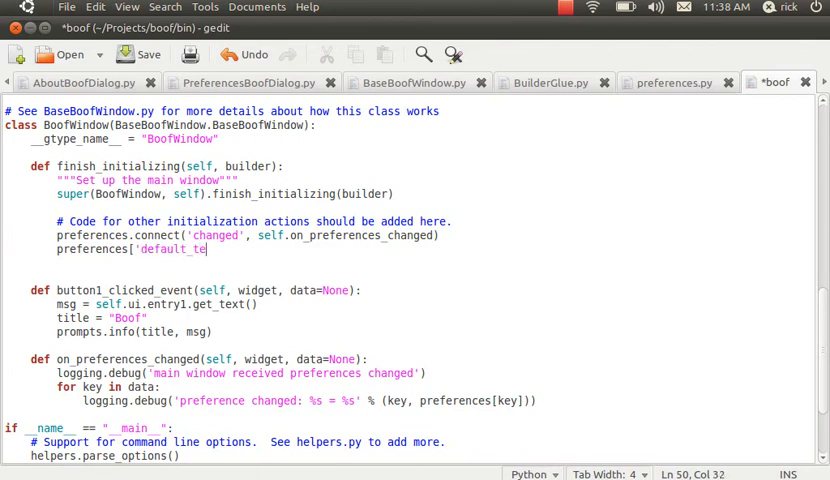
type("xt']")
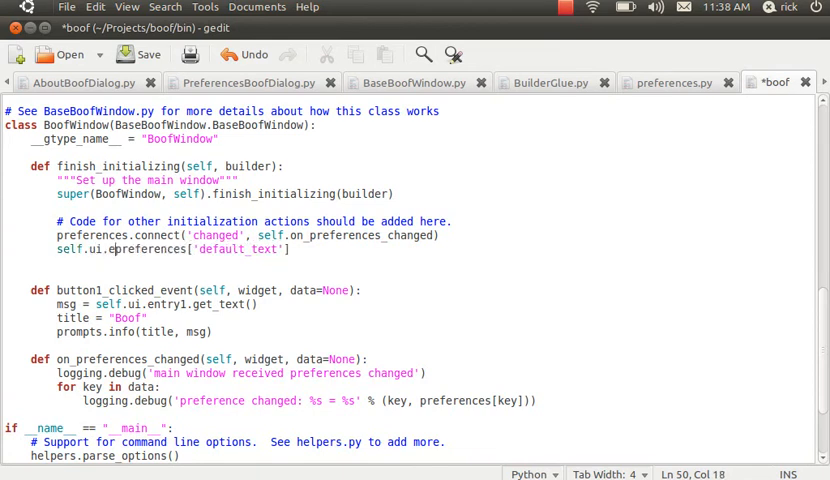
type("ntry1.")
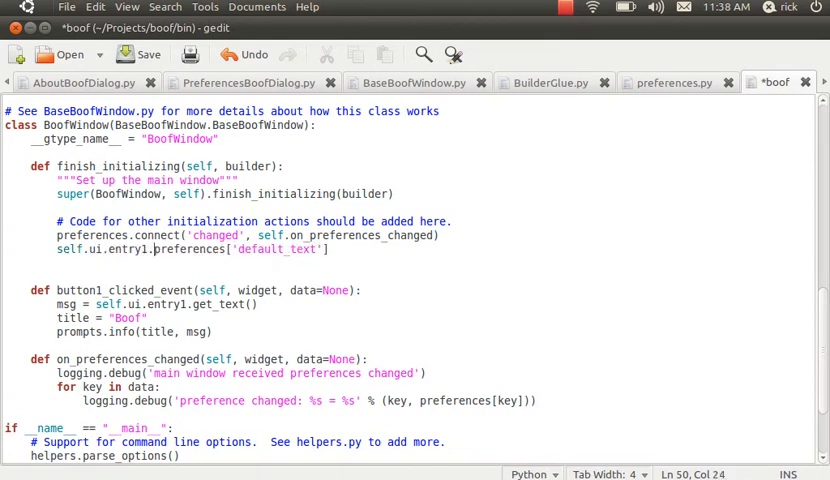
type("set_te")
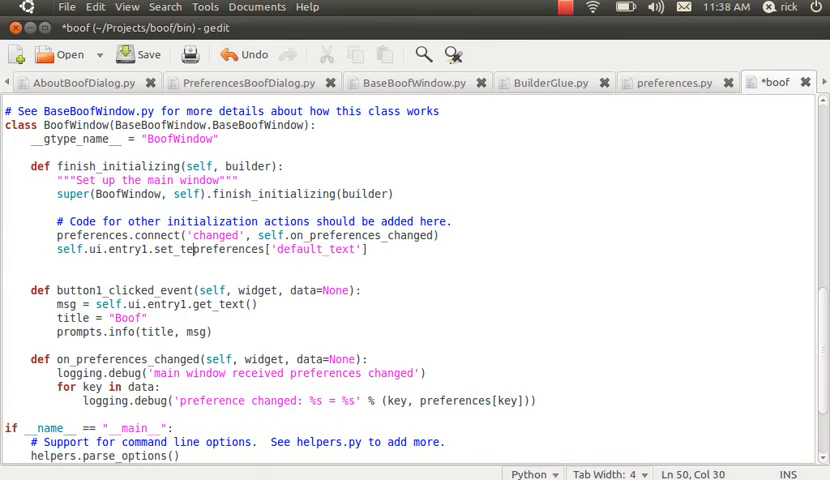
type("t(")
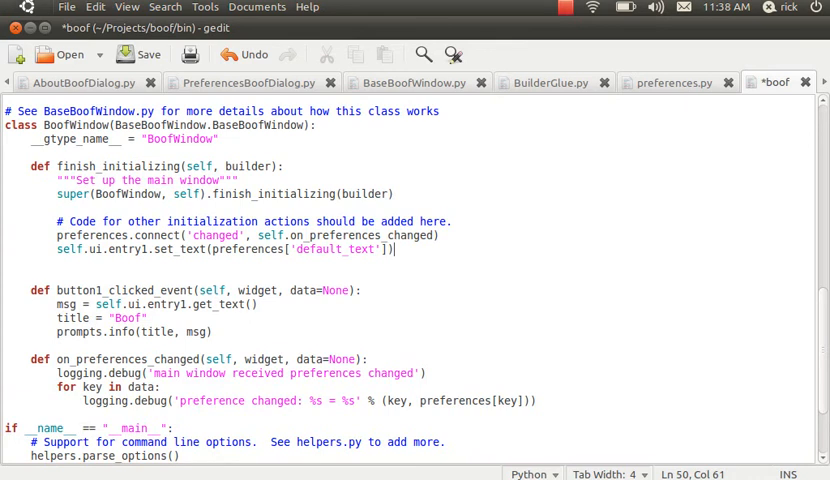
mouse_move(270, 259)
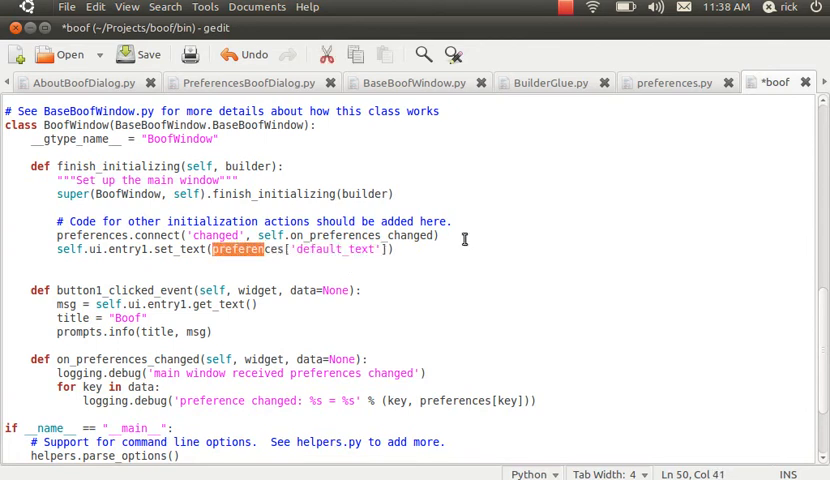
key("ctrl+s")
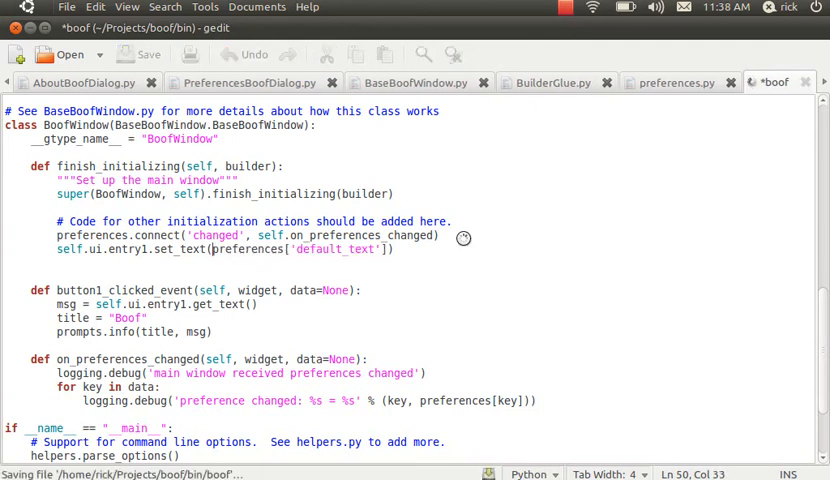
left_click(146, 55)
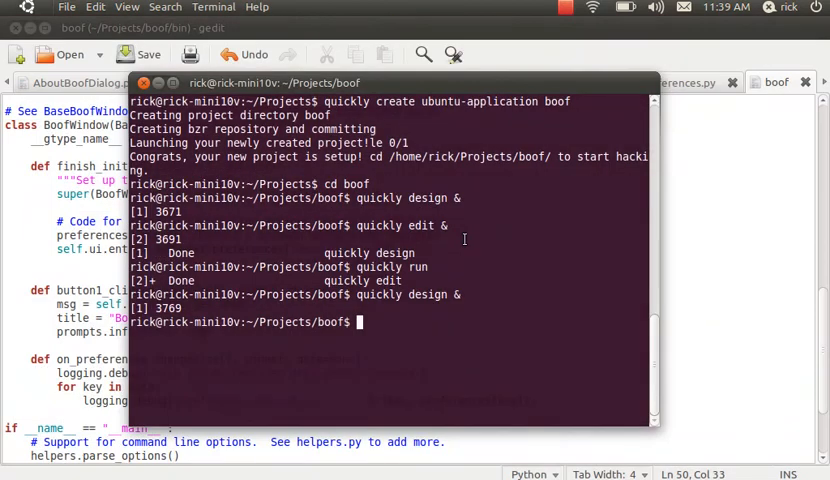
Run Boof with 'quickly run' and set its Default text preference to Boof
type("quickly run")
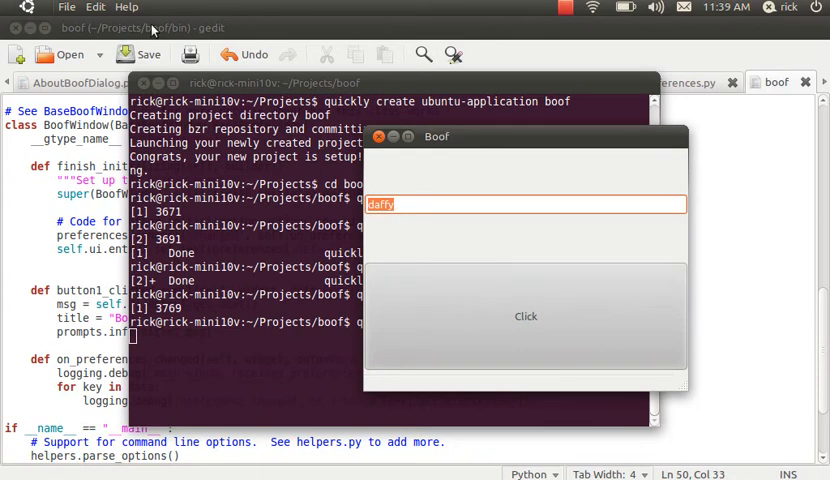
mouse_move(97, 7)
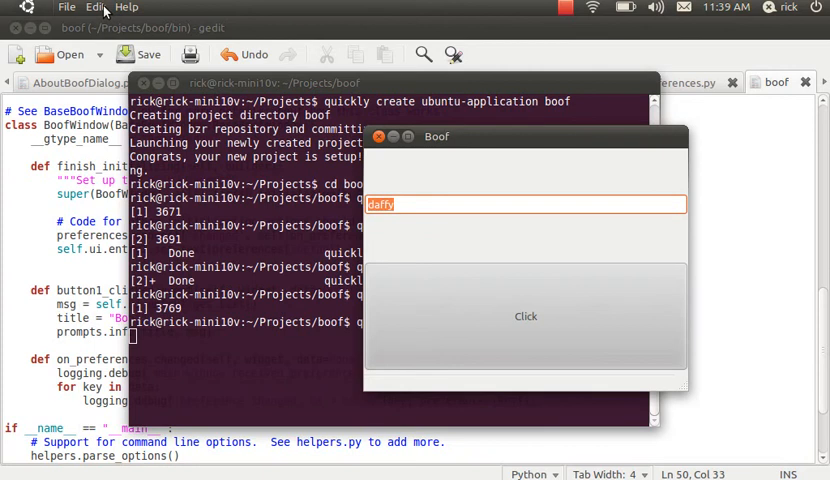
left_click(95, 7)
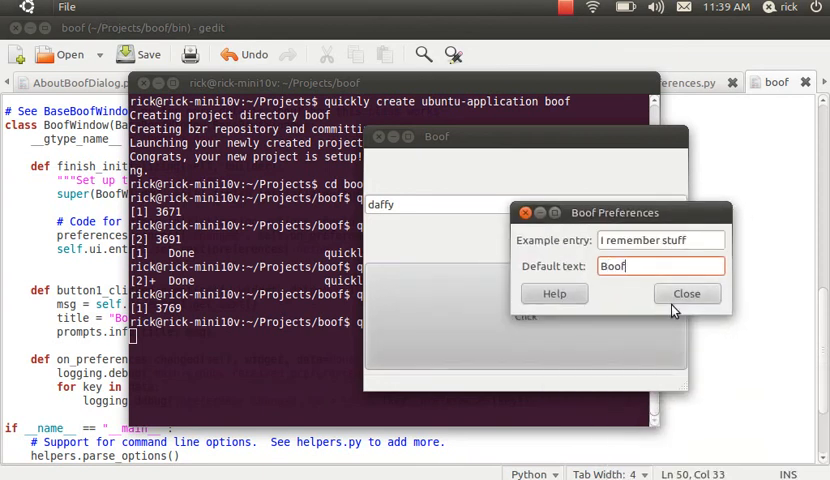
left_click(686, 293)
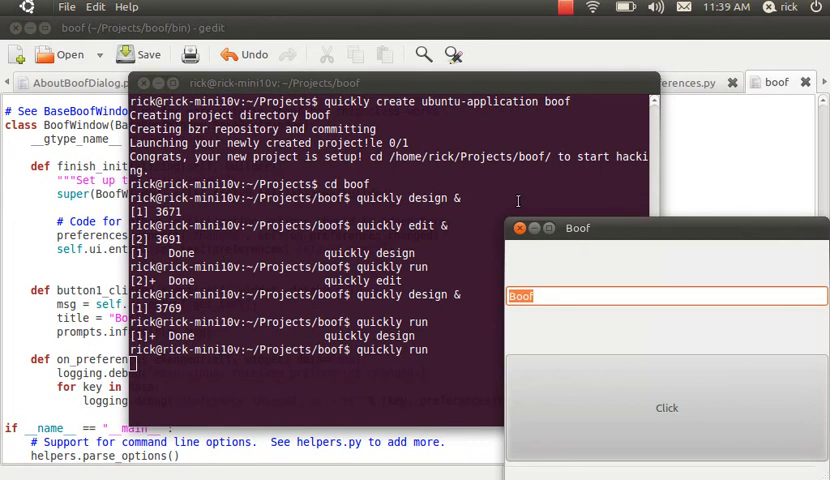
Change Default text to Boof2, relaunch Boof, and show Boof2 in the Click message
left_click(95, 7)
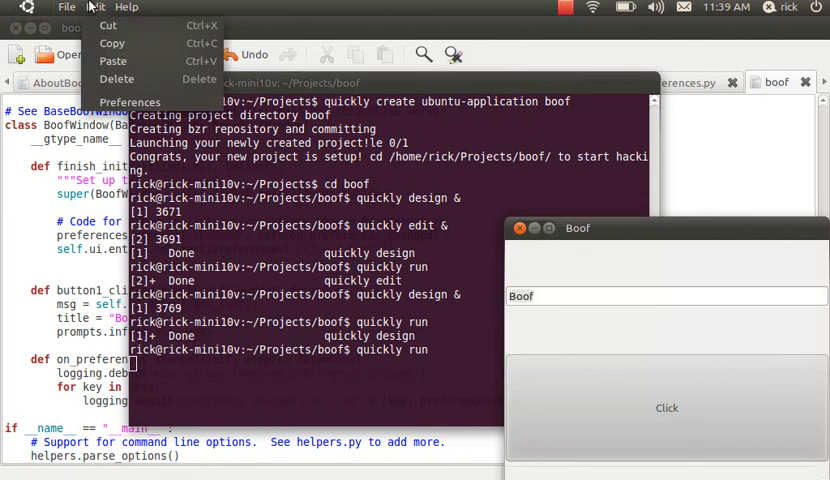
left_click(129, 101)
type("Boof2")
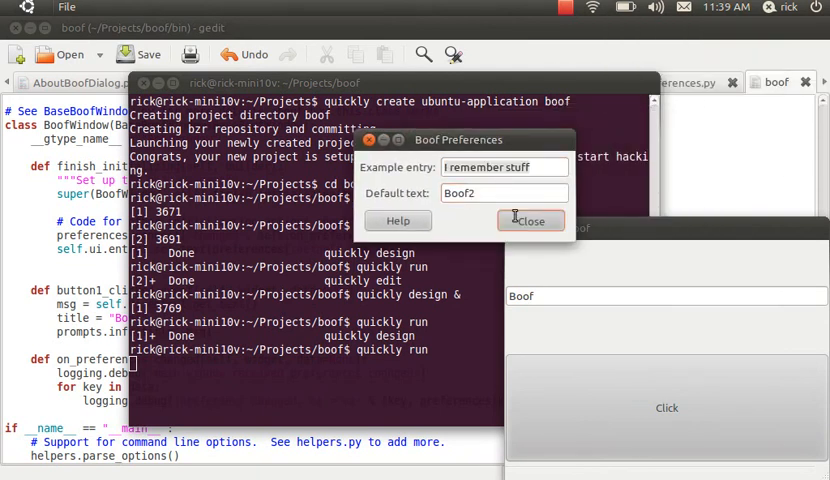
left_click(532, 220)
type("quickly run")
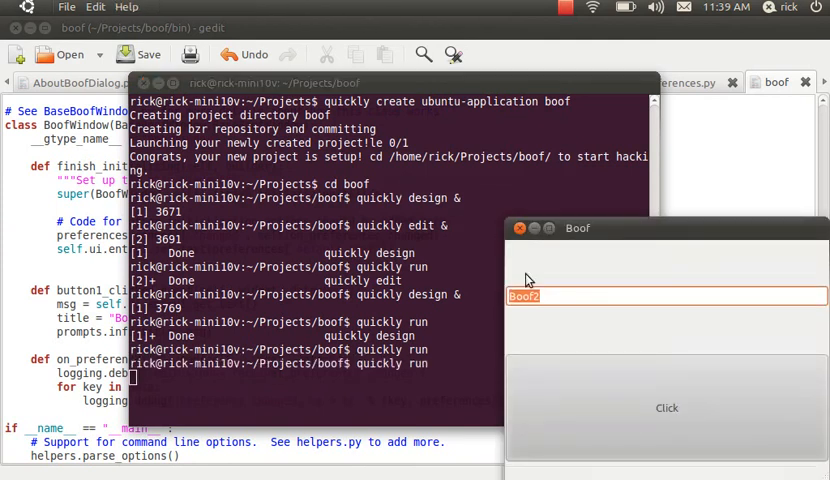
left_click(665, 407)
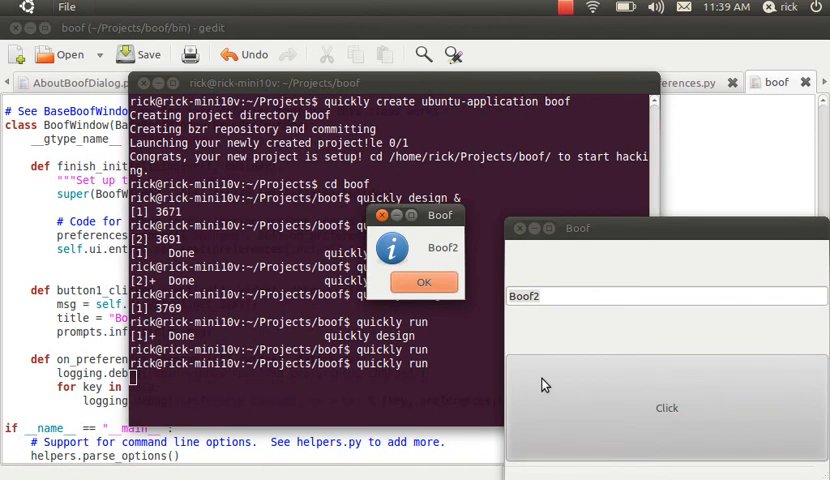
mouse_move(598, 278)
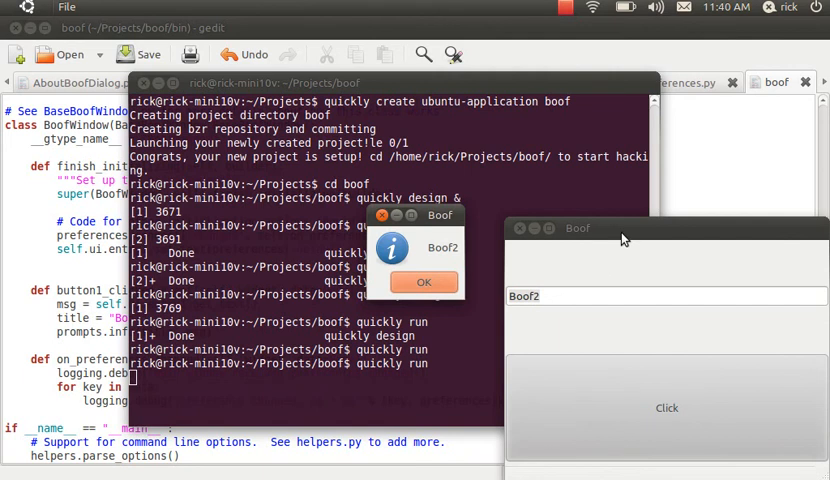
mouse_move(636, 234)
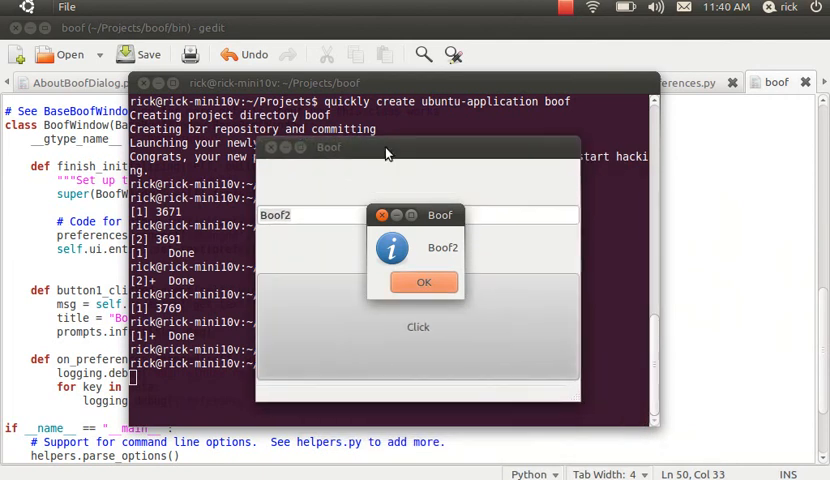
mouse_move(697, 286)
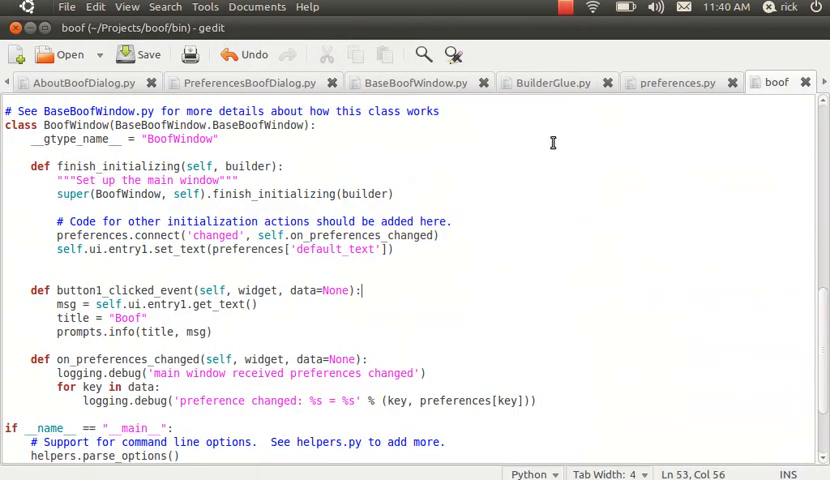
Glance over the preferences scripts, then return to the boof main window script tab
left_click(682, 82)
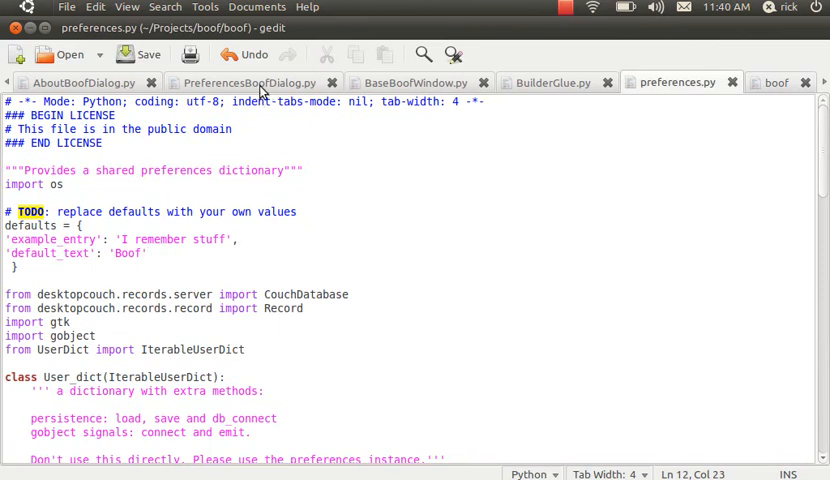
left_click(255, 82)
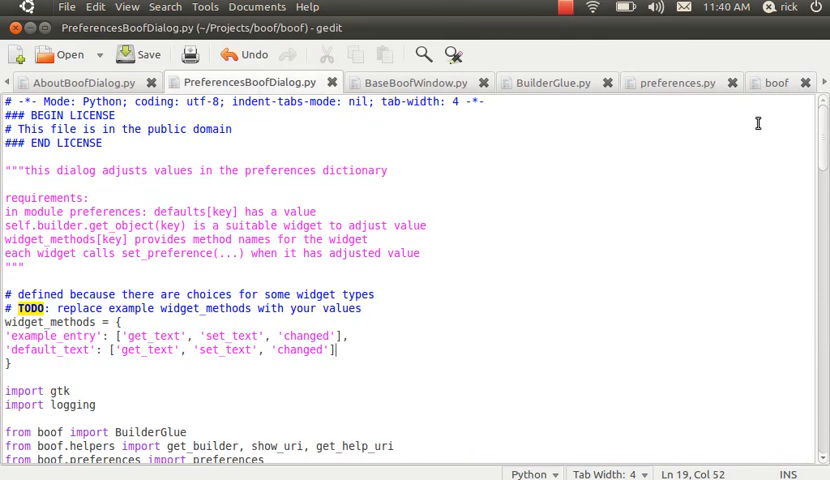
left_click(777, 82)
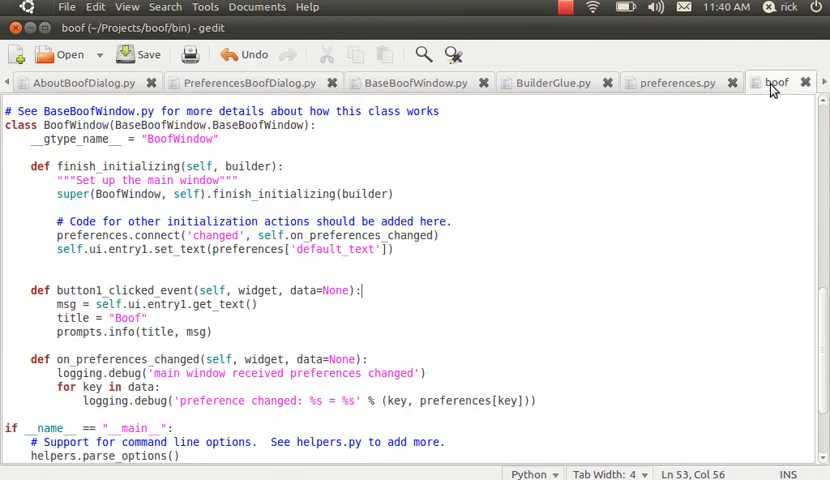
mouse_move(360, 304)
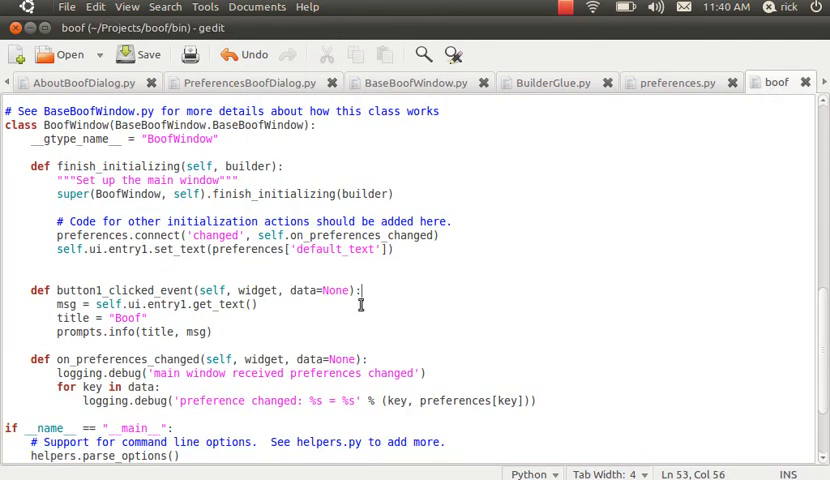